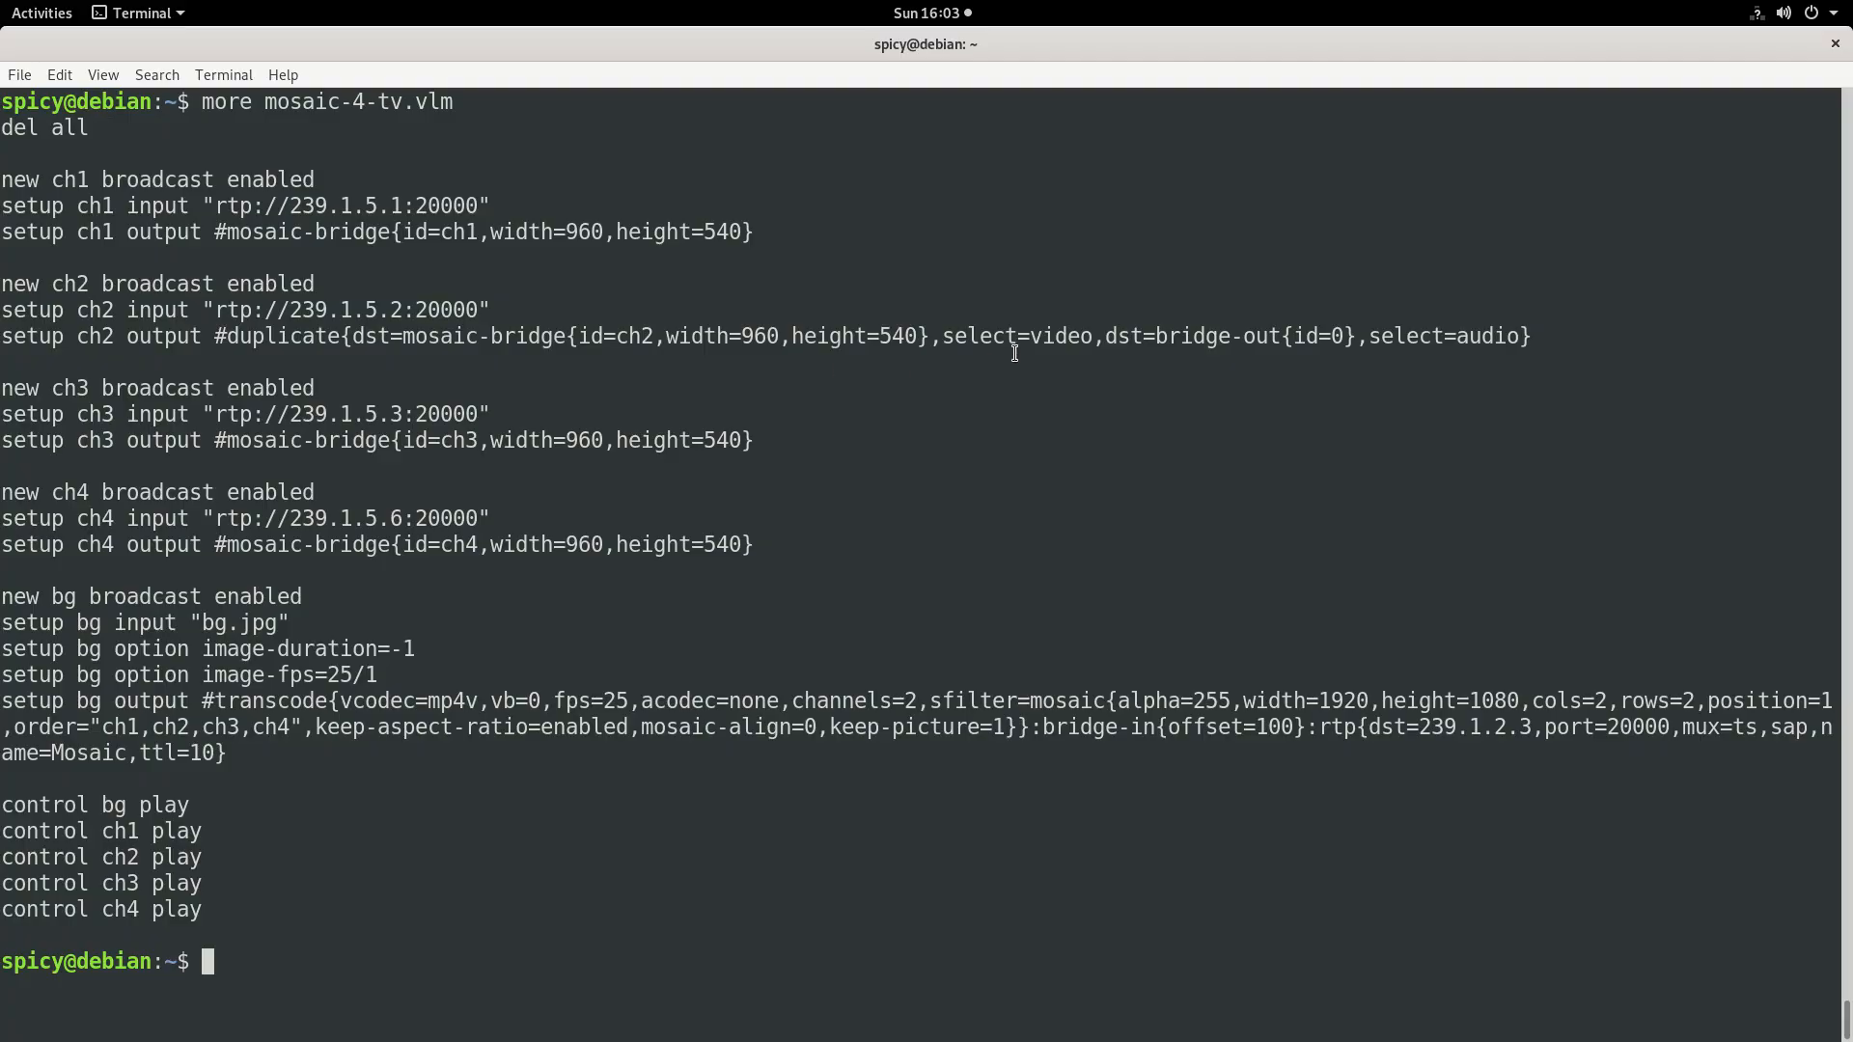
Step: Highlight the ch2 video selection, input address, mp4v codec, channels=2, mosaic filter and rtp output
{"action": "double_click", "coordinate": [1418, 336]}
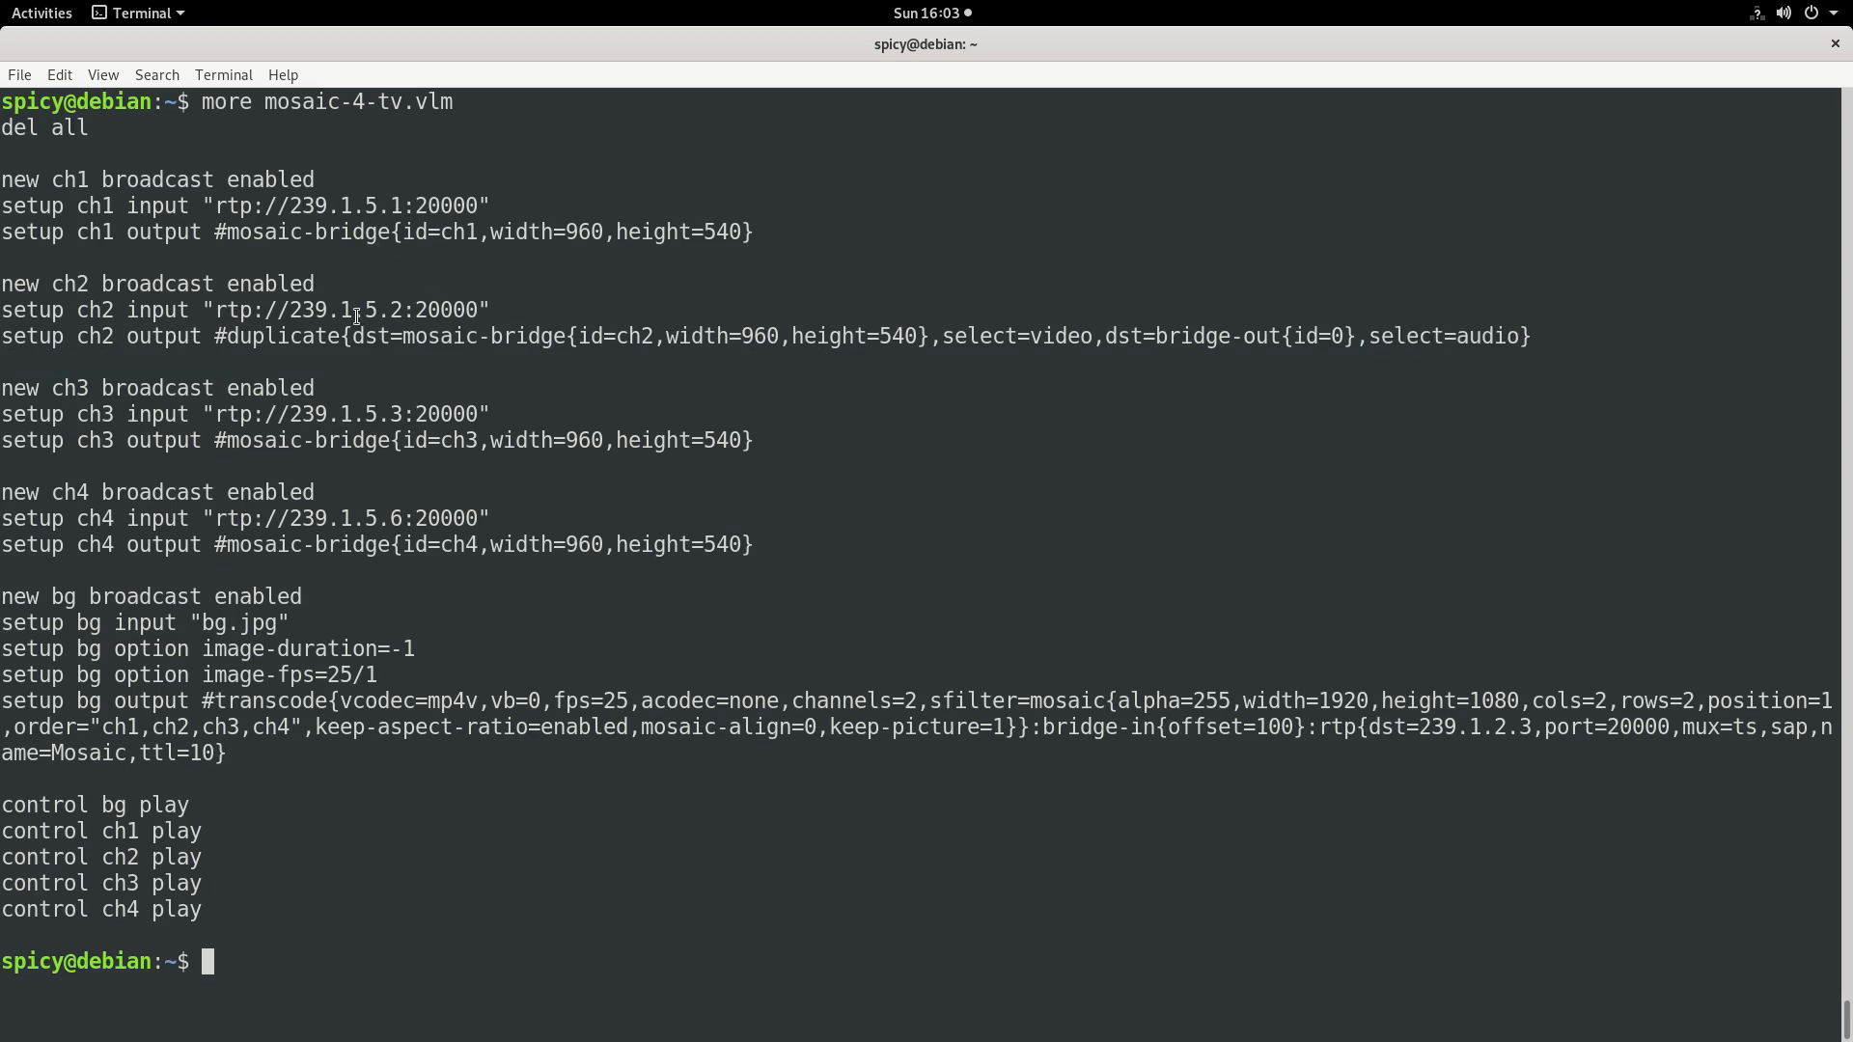
{"action": "double_click", "coordinate": [68, 179]}
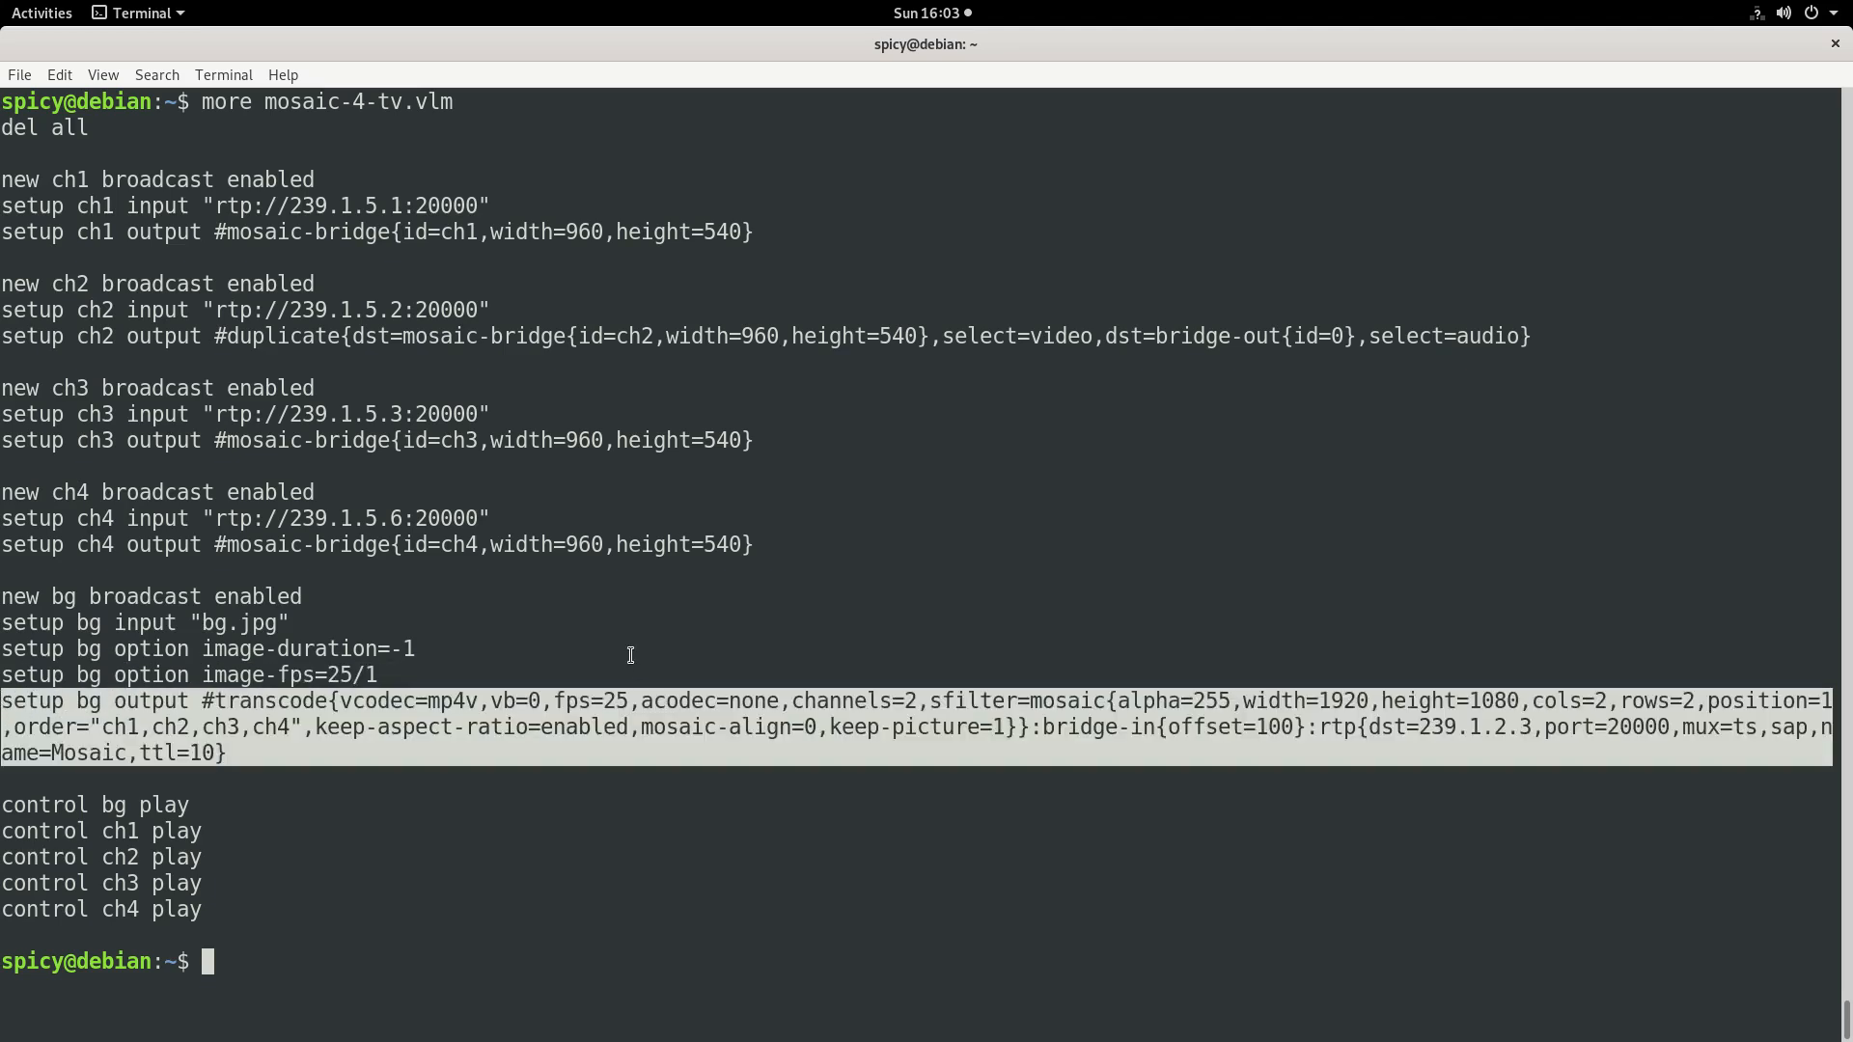
{"action": "mouse_move", "coordinate": [566, 641]}
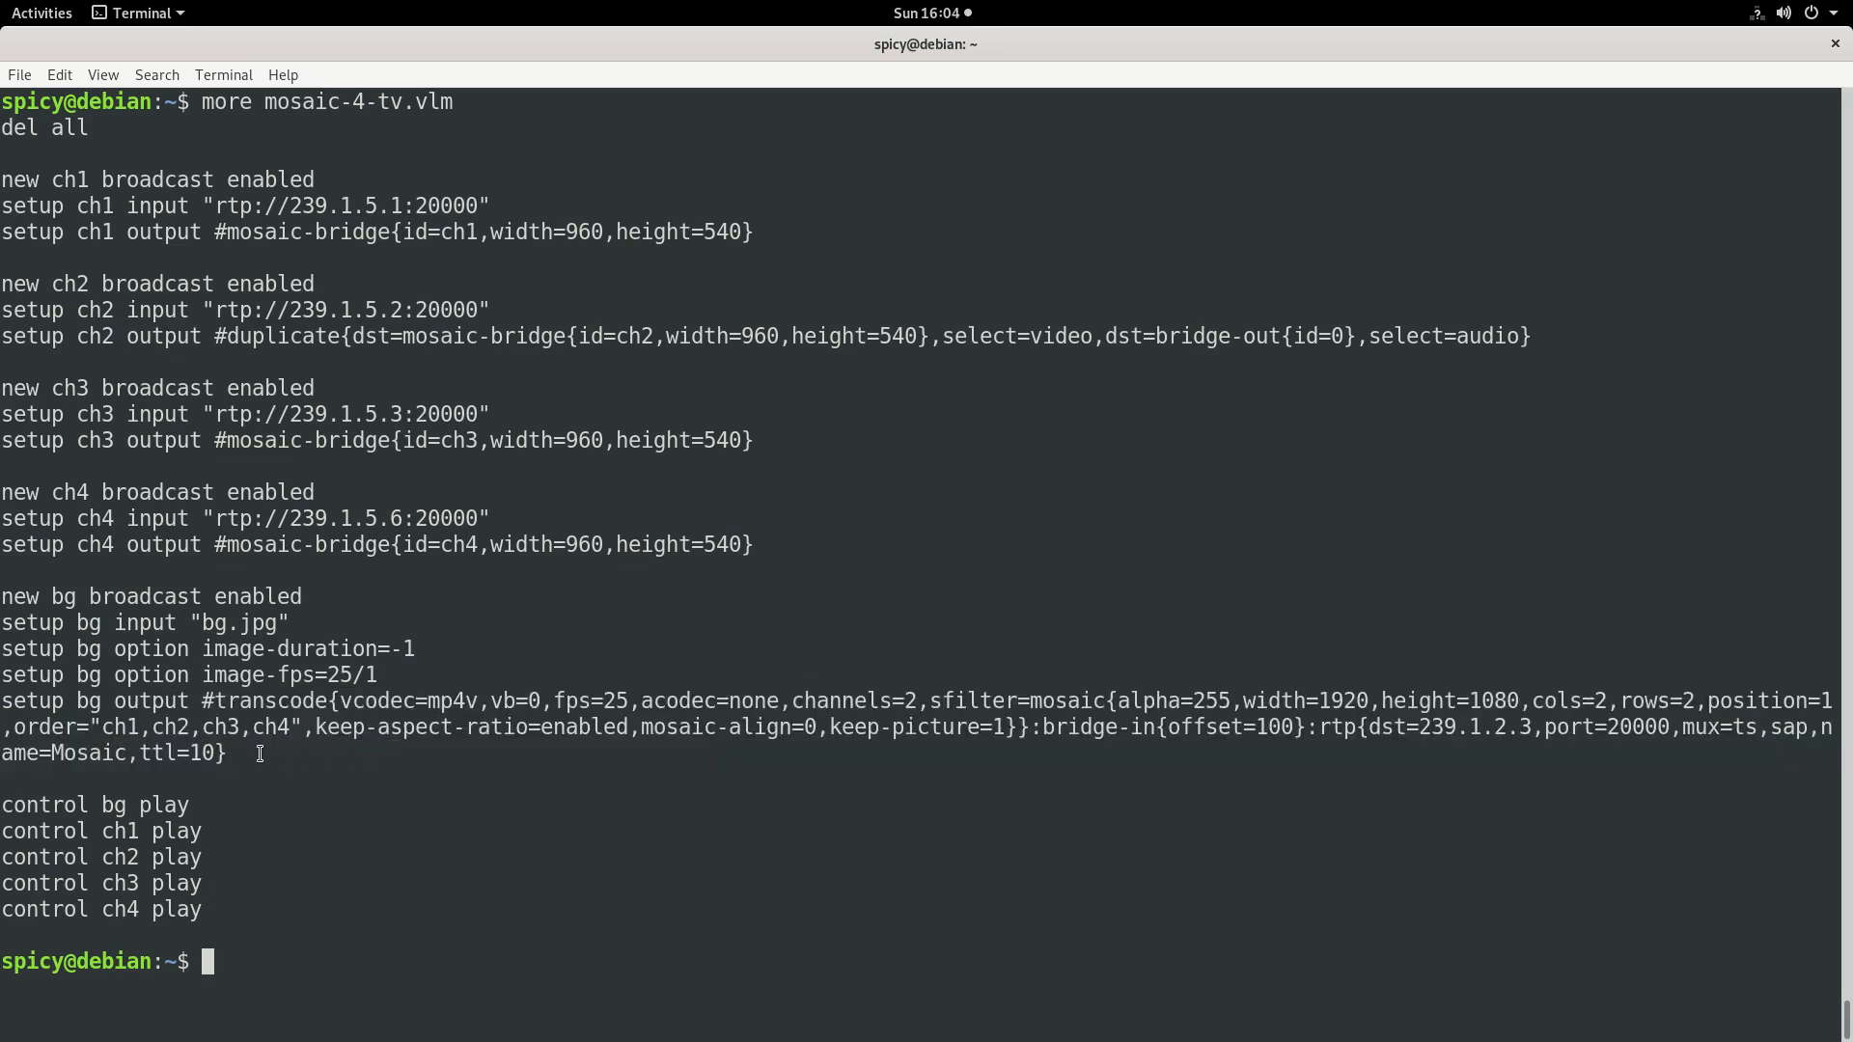
{"action": "mouse_move", "coordinate": [199, 699]}
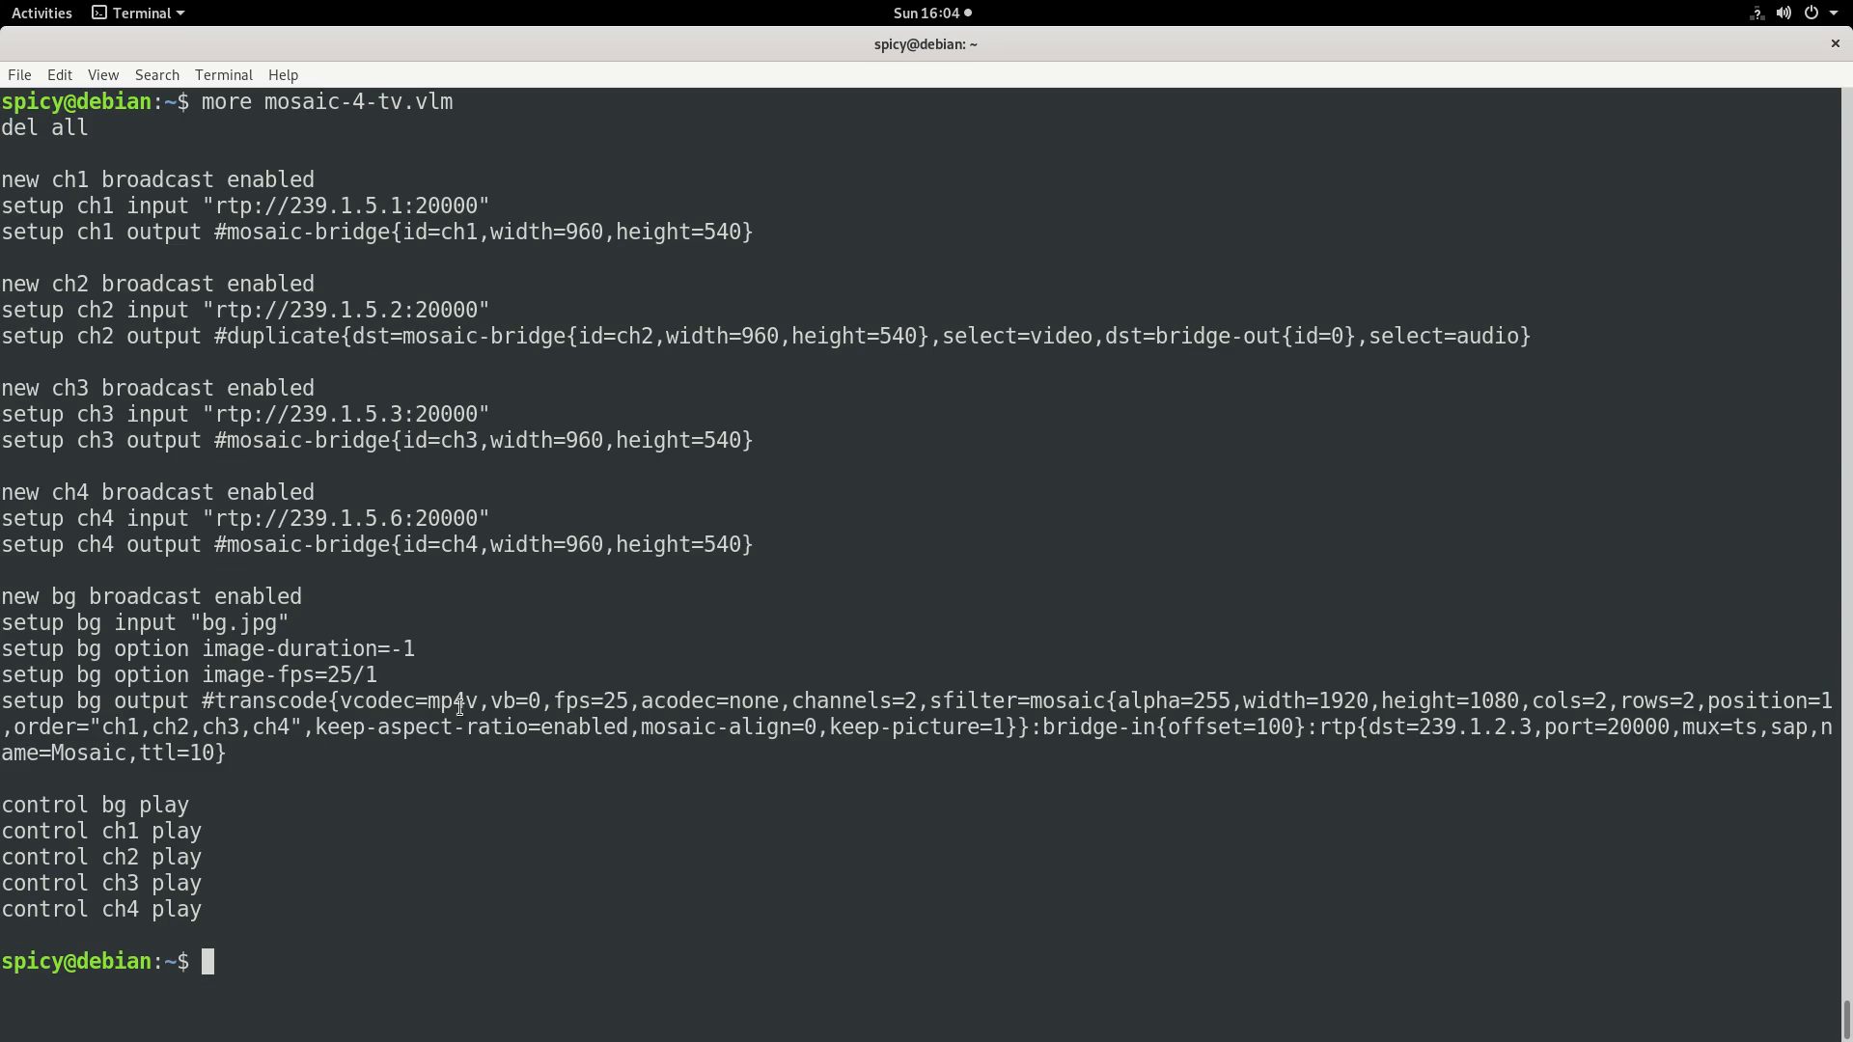
{"action": "double_click", "coordinate": [407, 699]}
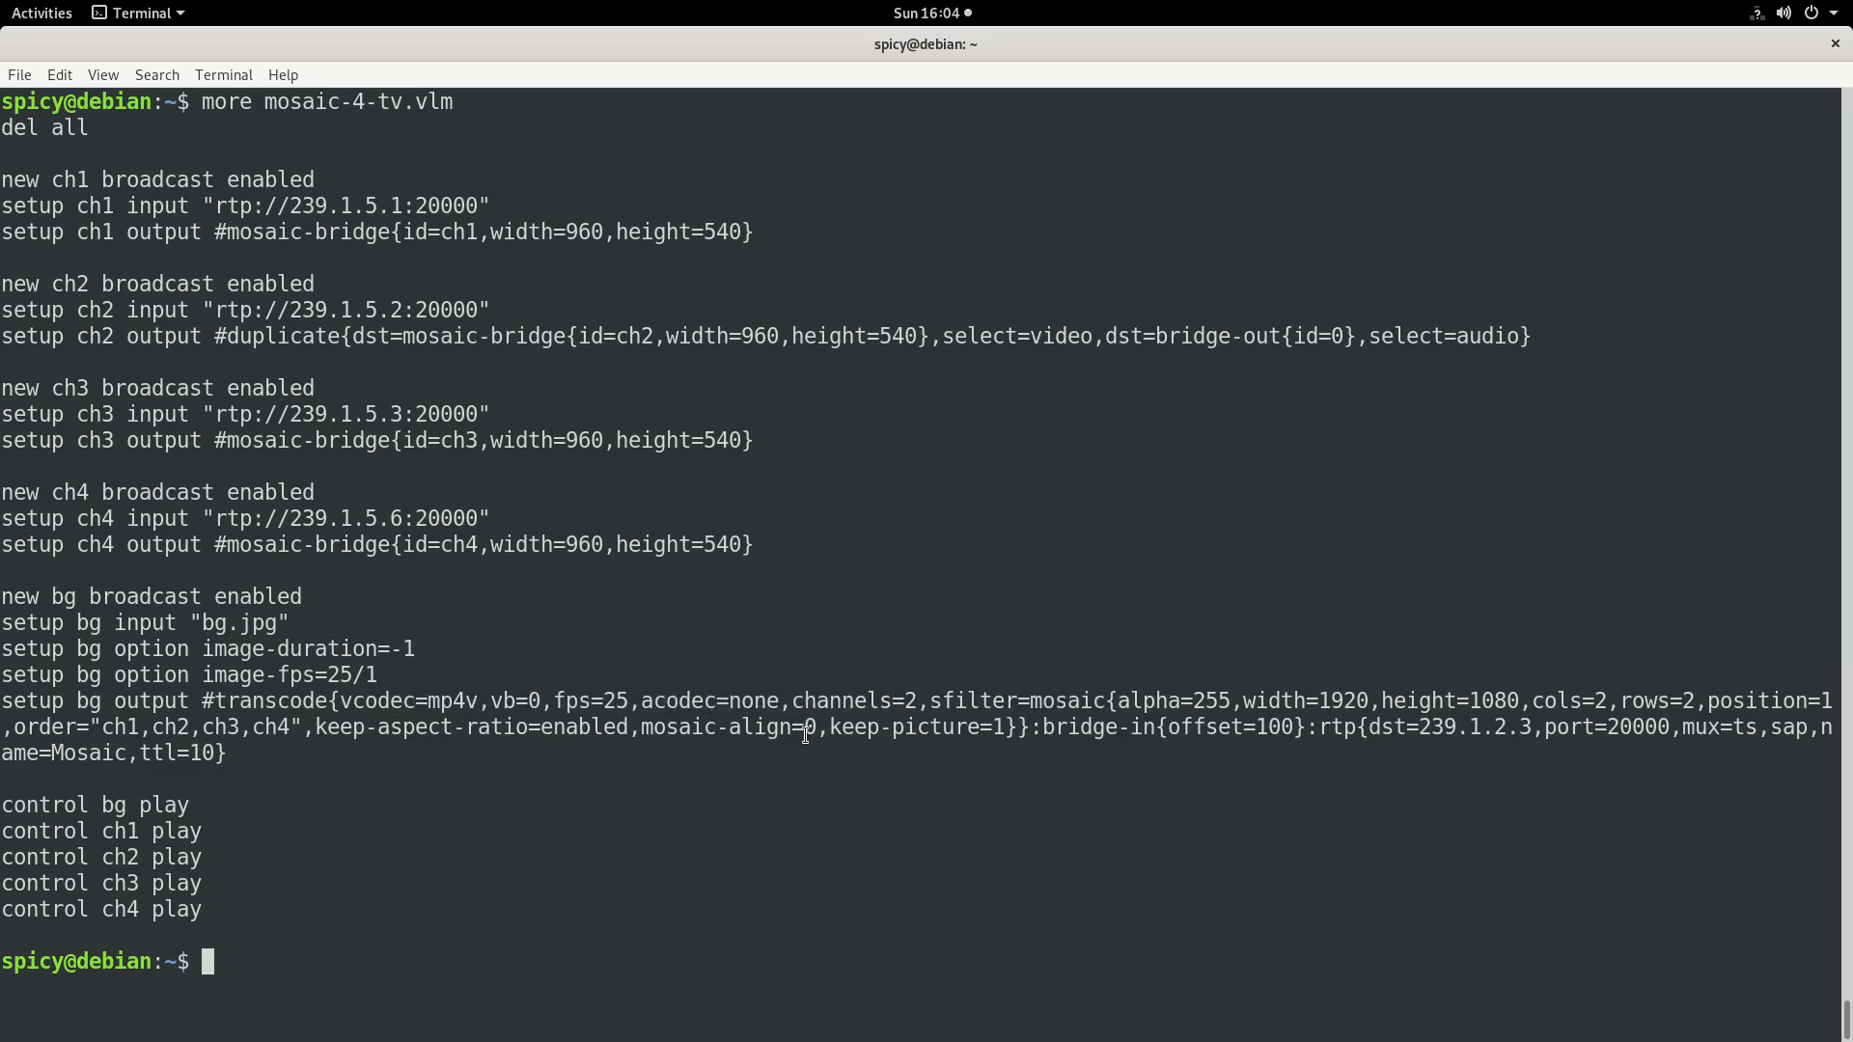
{"action": "double_click", "coordinate": [853, 701]}
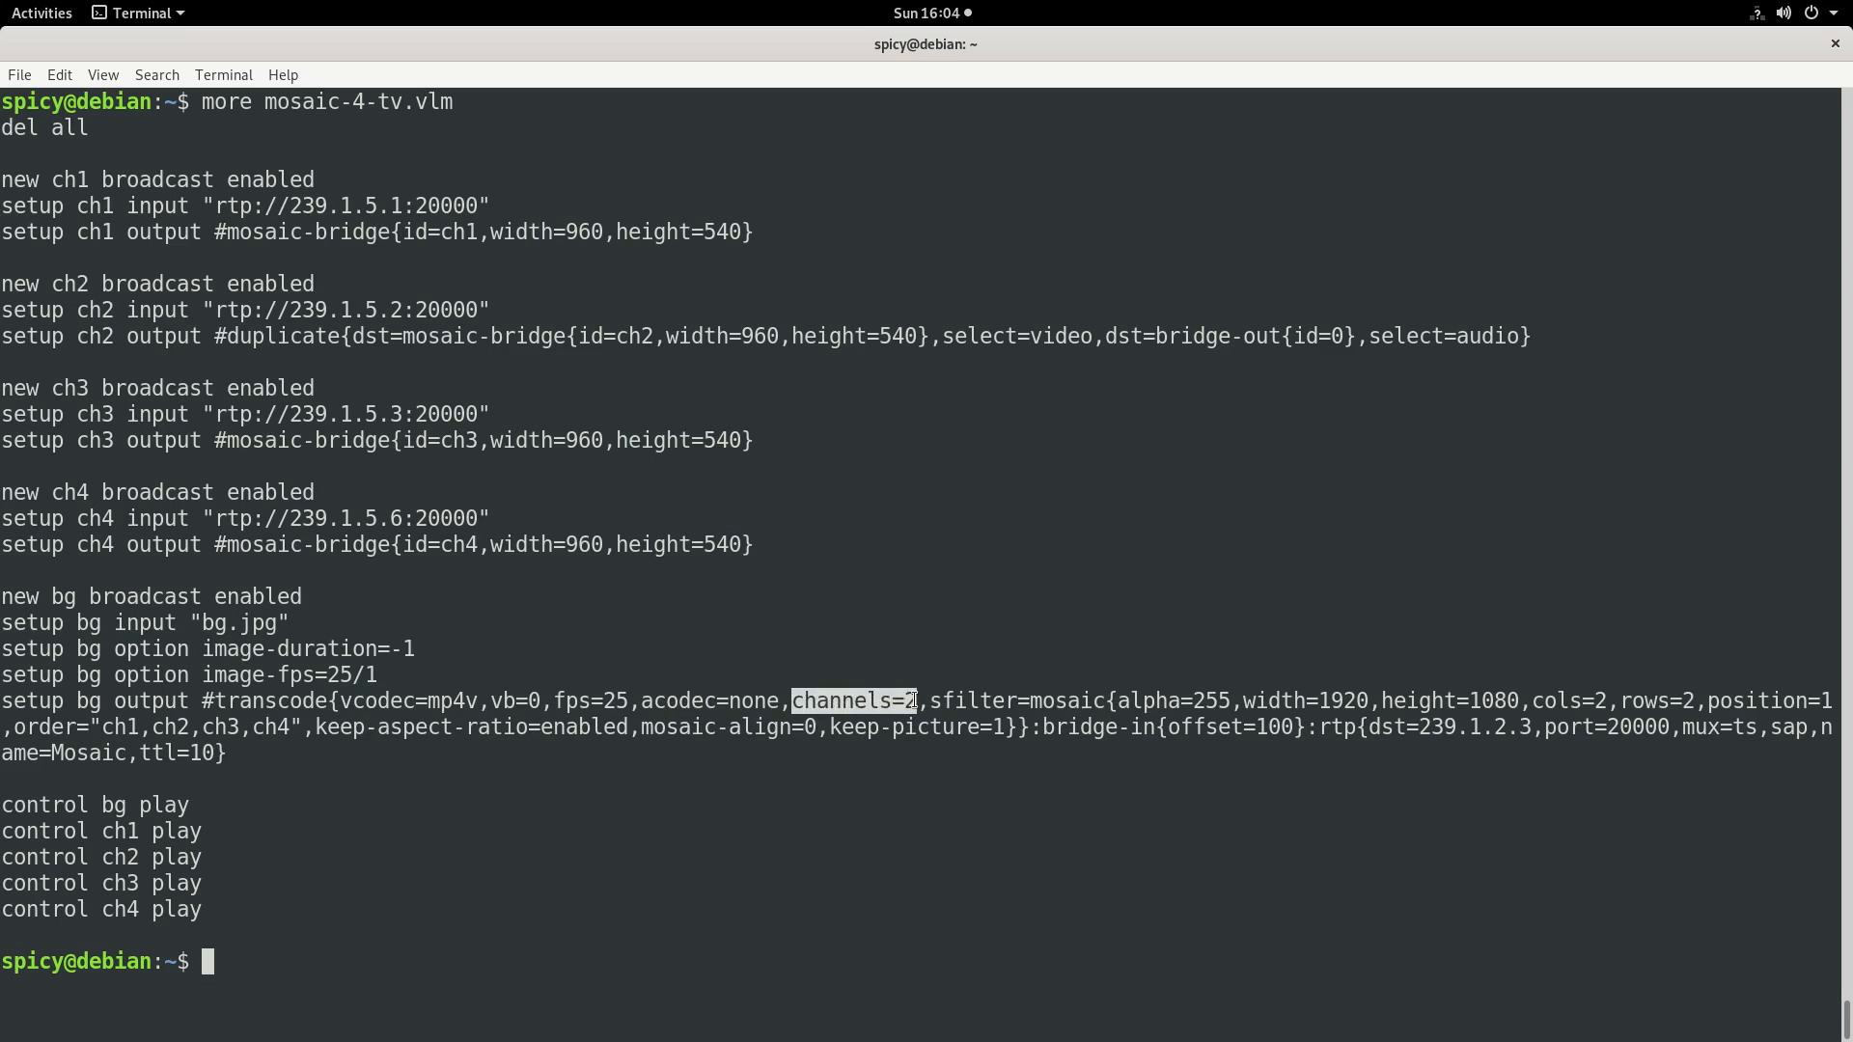
{"action": "mouse_move", "coordinate": [1038, 688]}
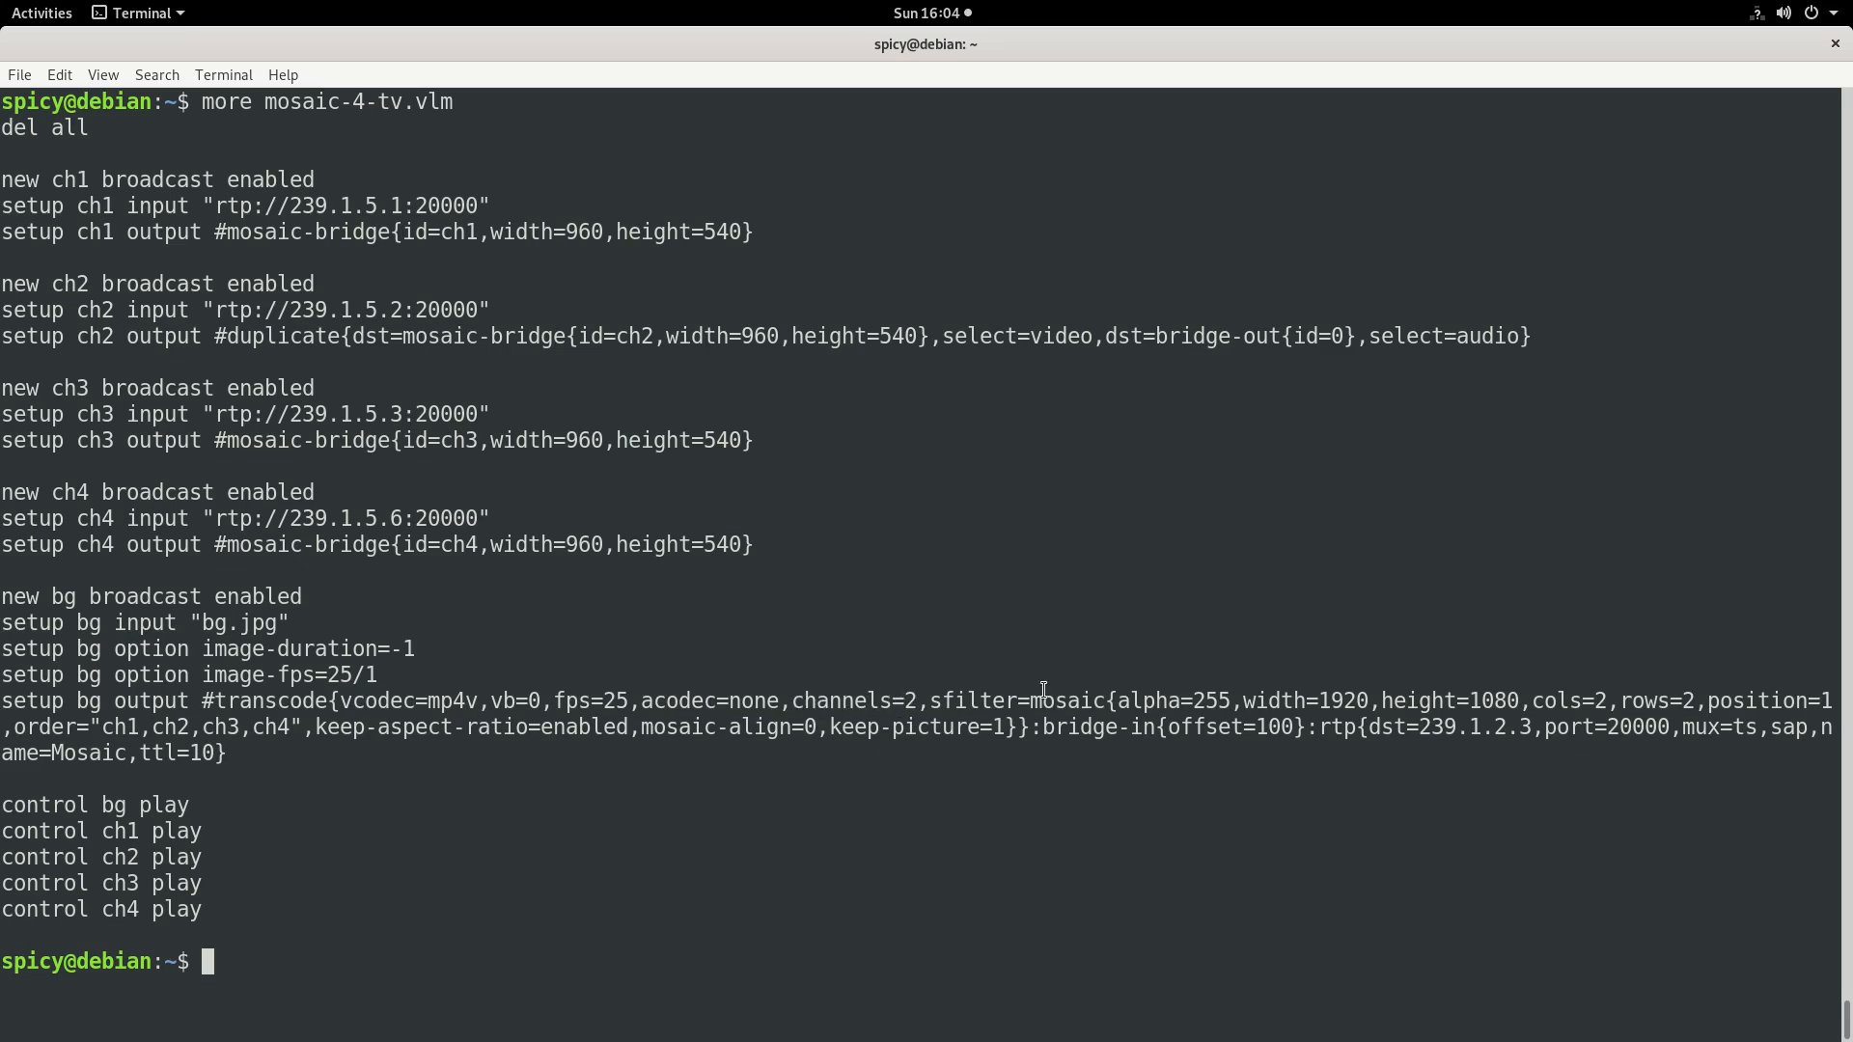
{"action": "double_click", "coordinate": [1014, 700]}
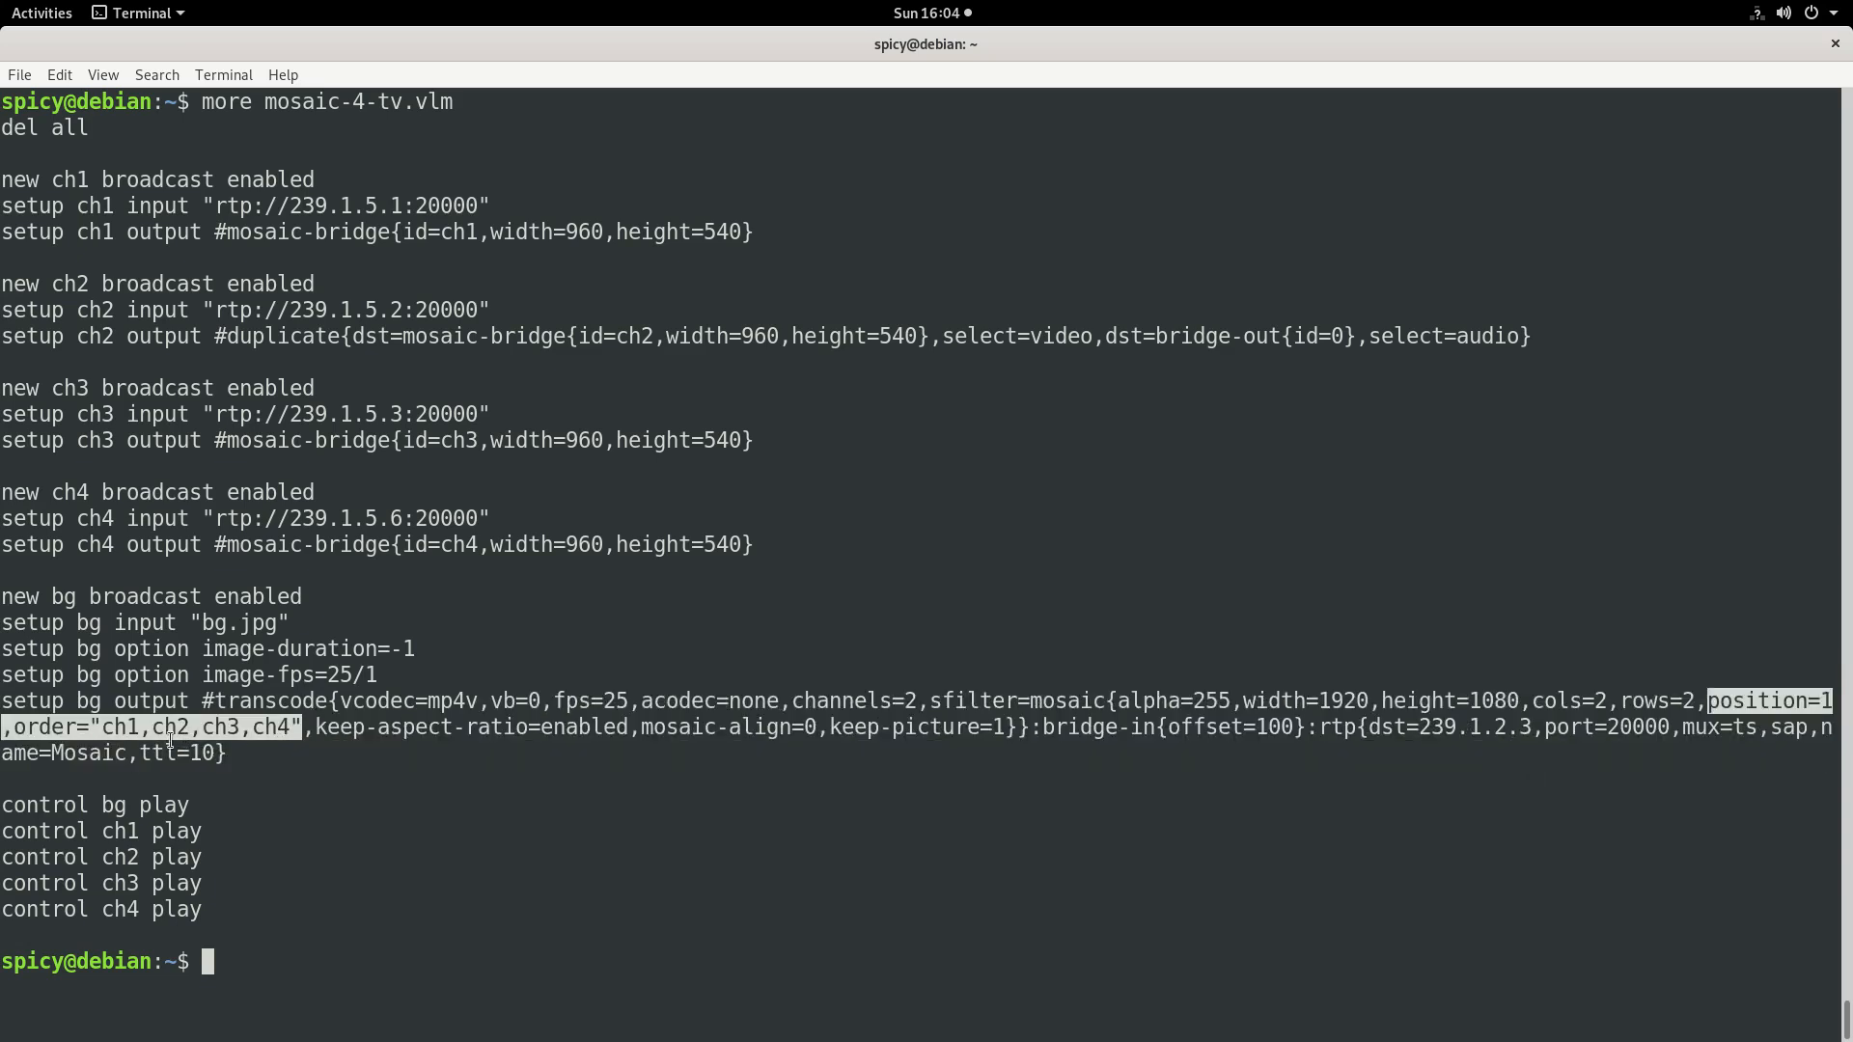
{"action": "mouse_move", "coordinate": [325, 248]}
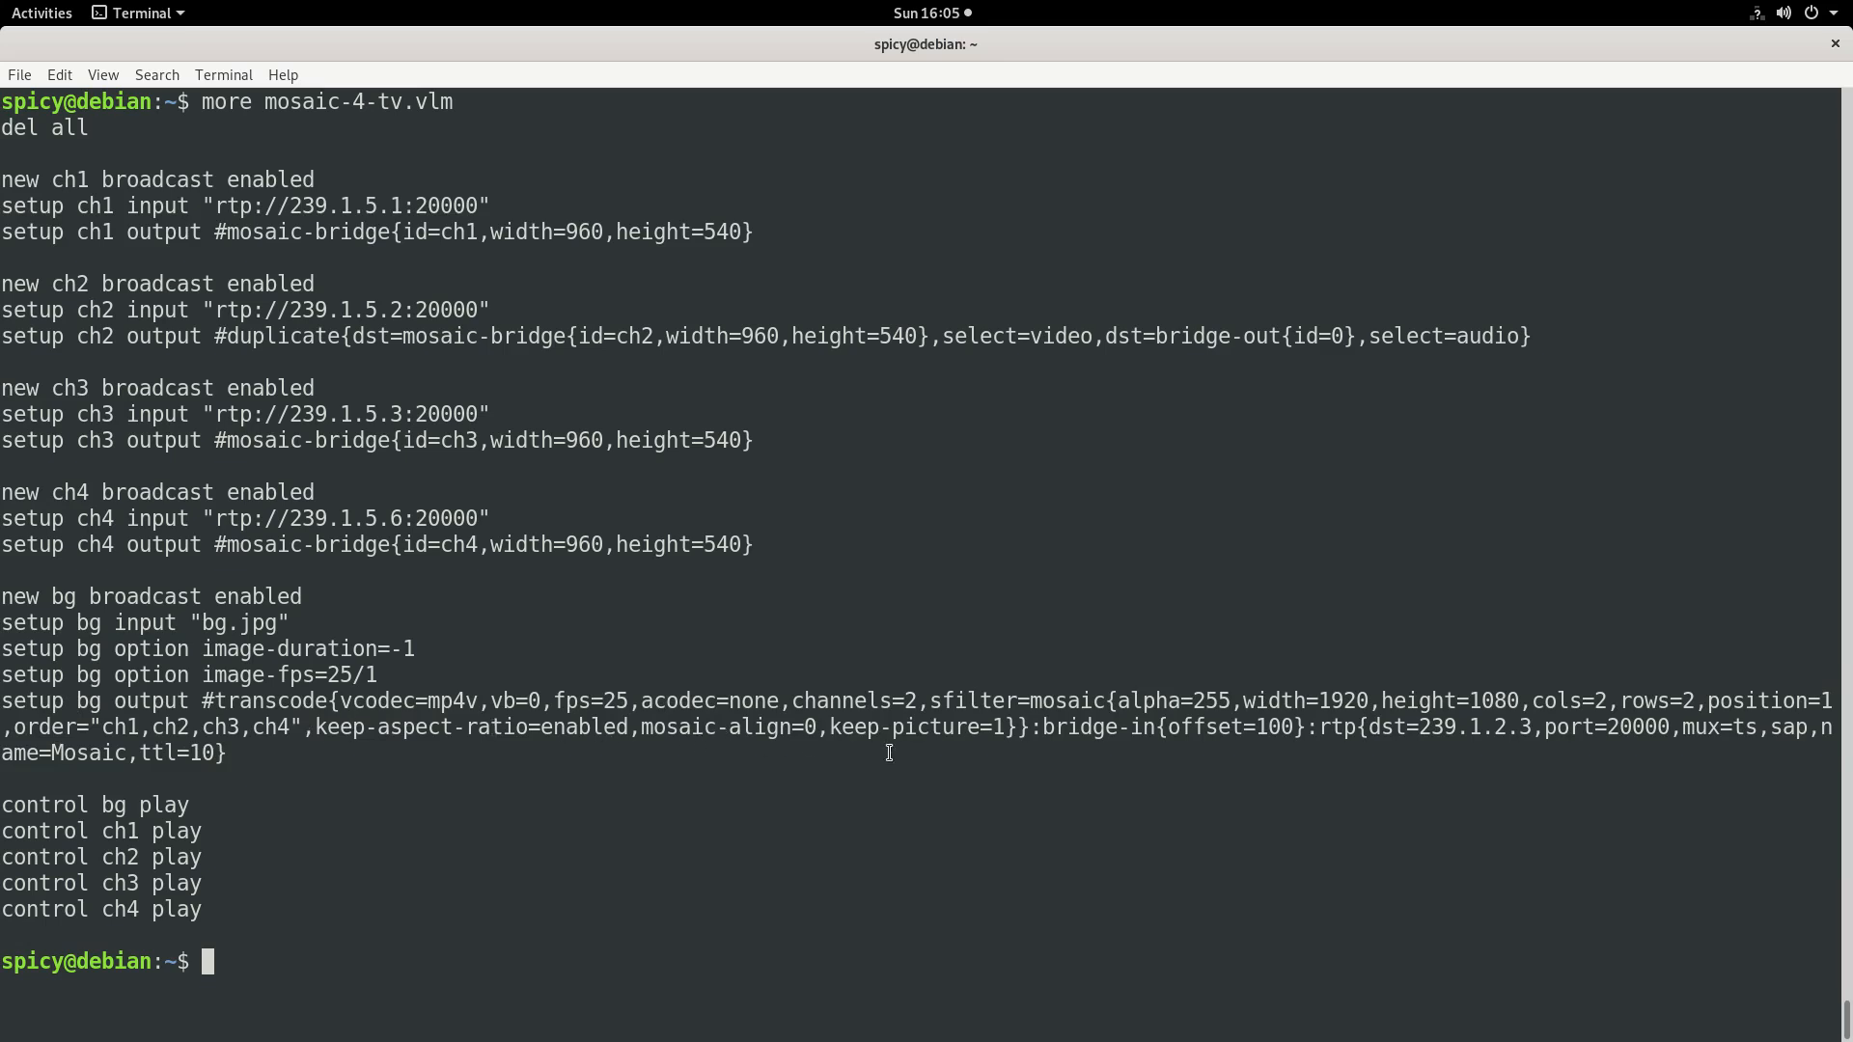
{"action": "mouse_move", "coordinate": [1358, 721]}
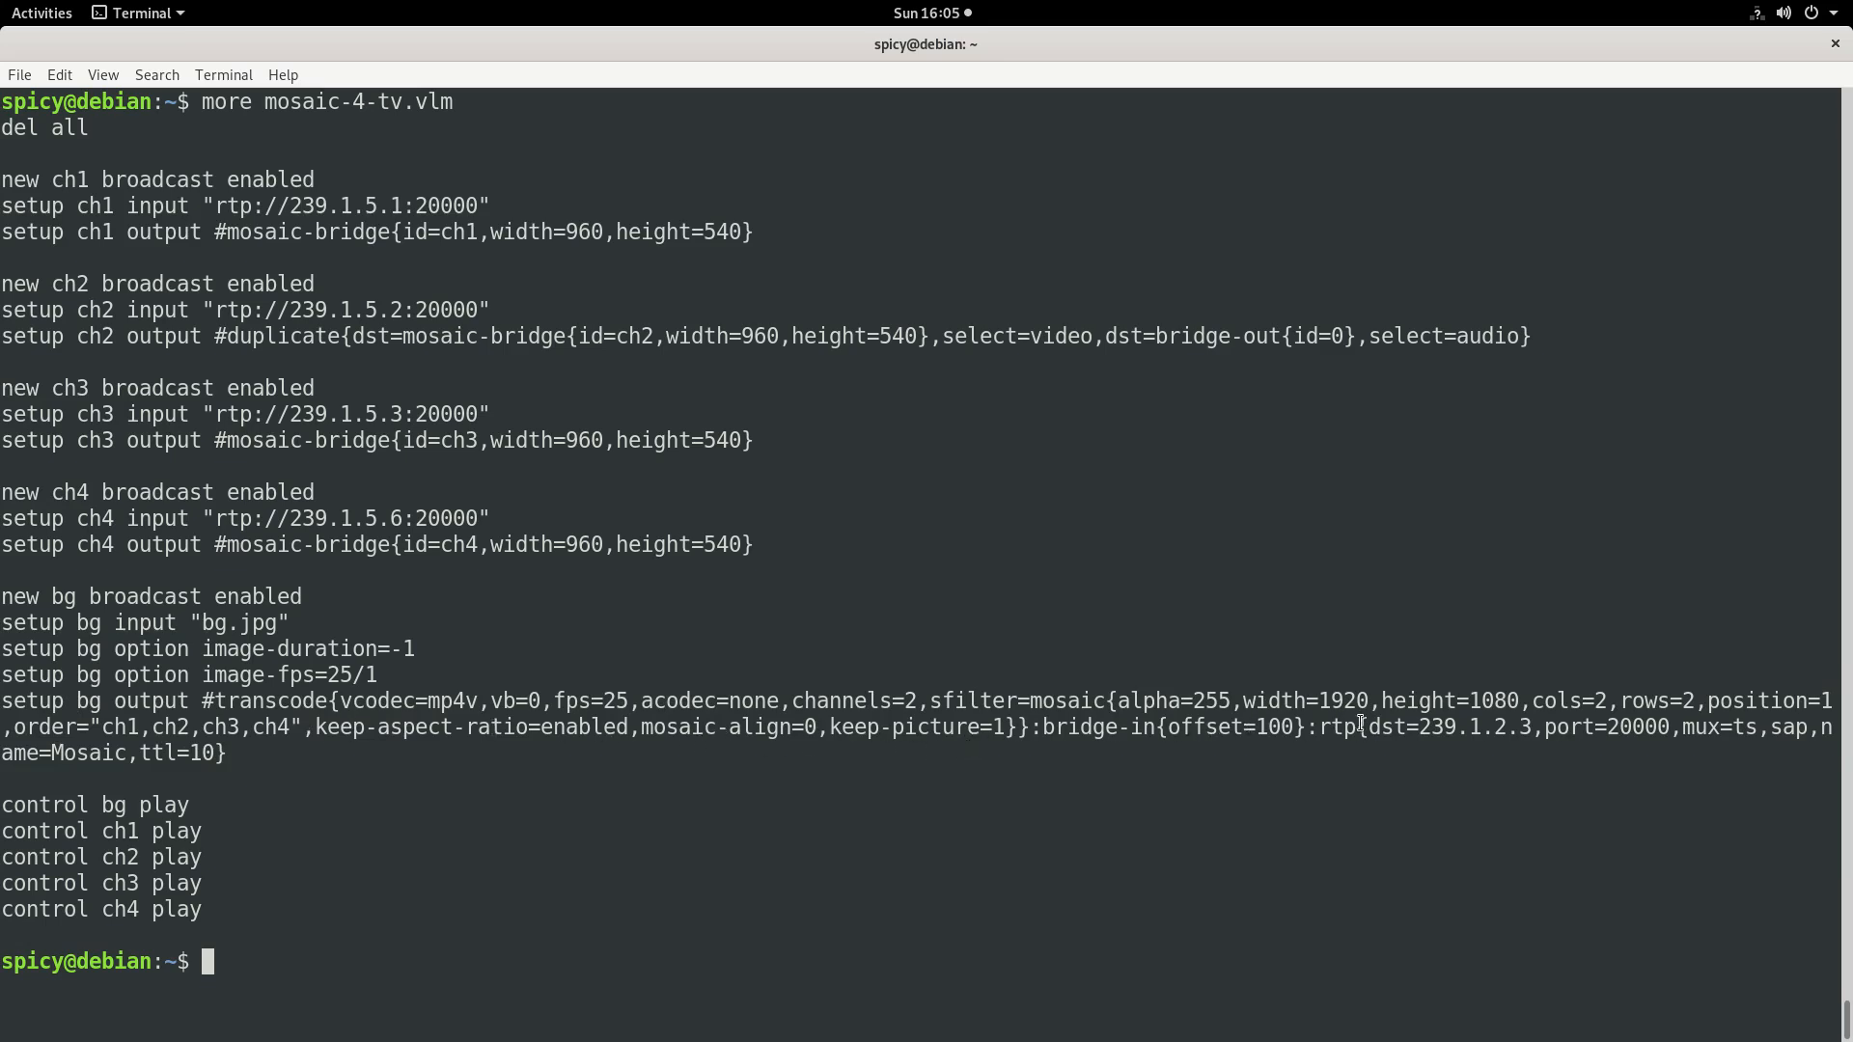
{"action": "double_click", "coordinate": [1339, 727]}
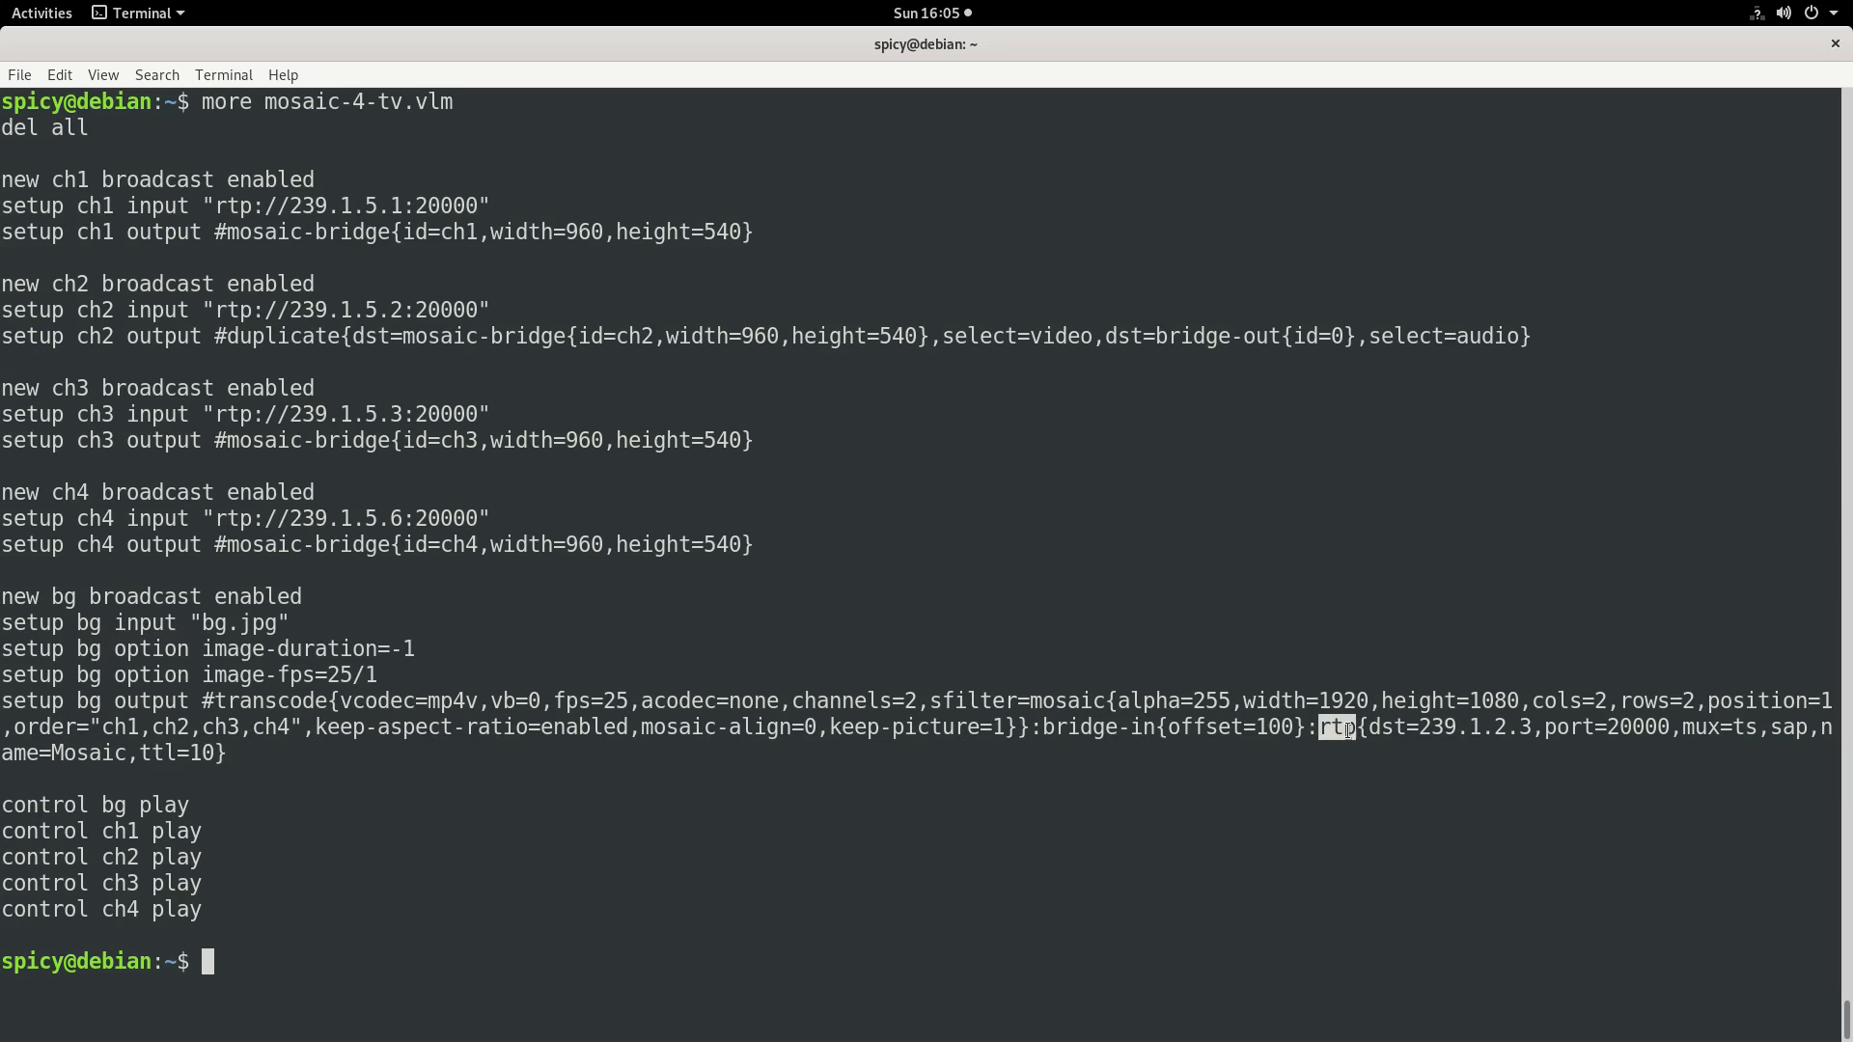
{"action": "mouse_move", "coordinate": [1385, 733]}
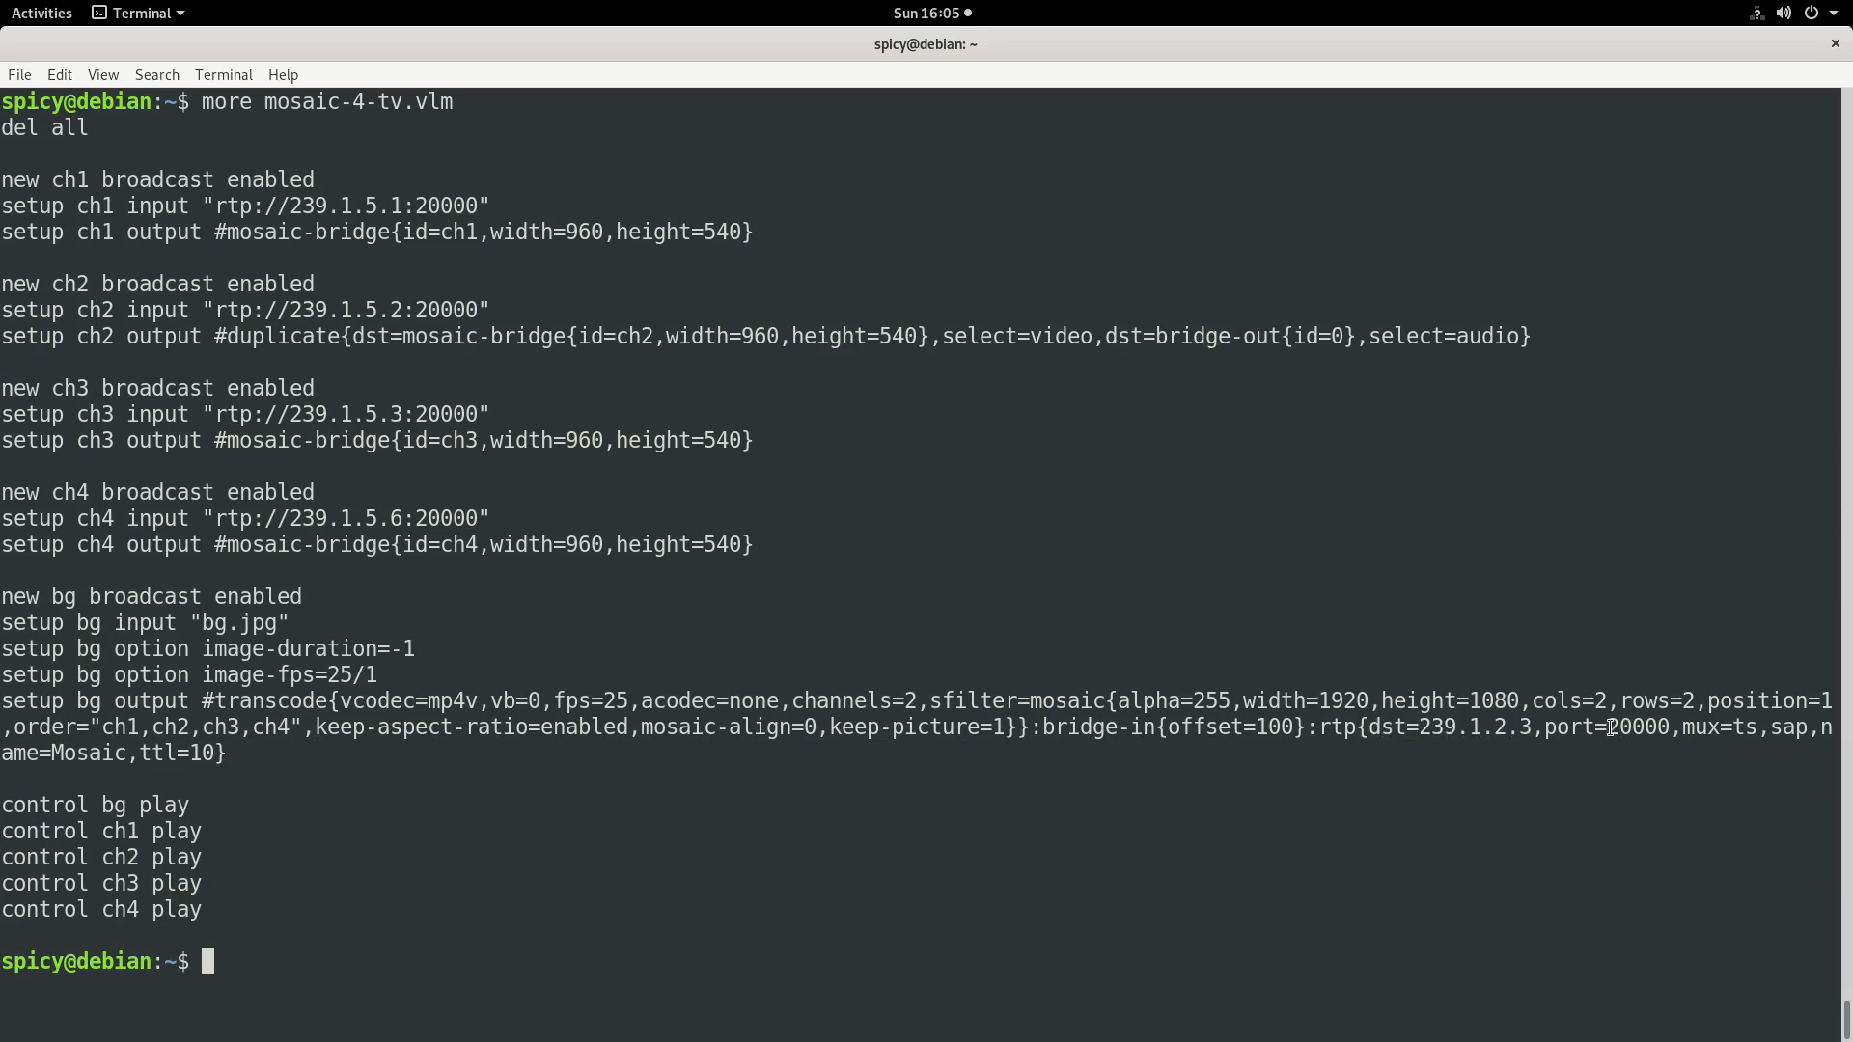
{"action": "mouse_move", "coordinate": [220, 769]}
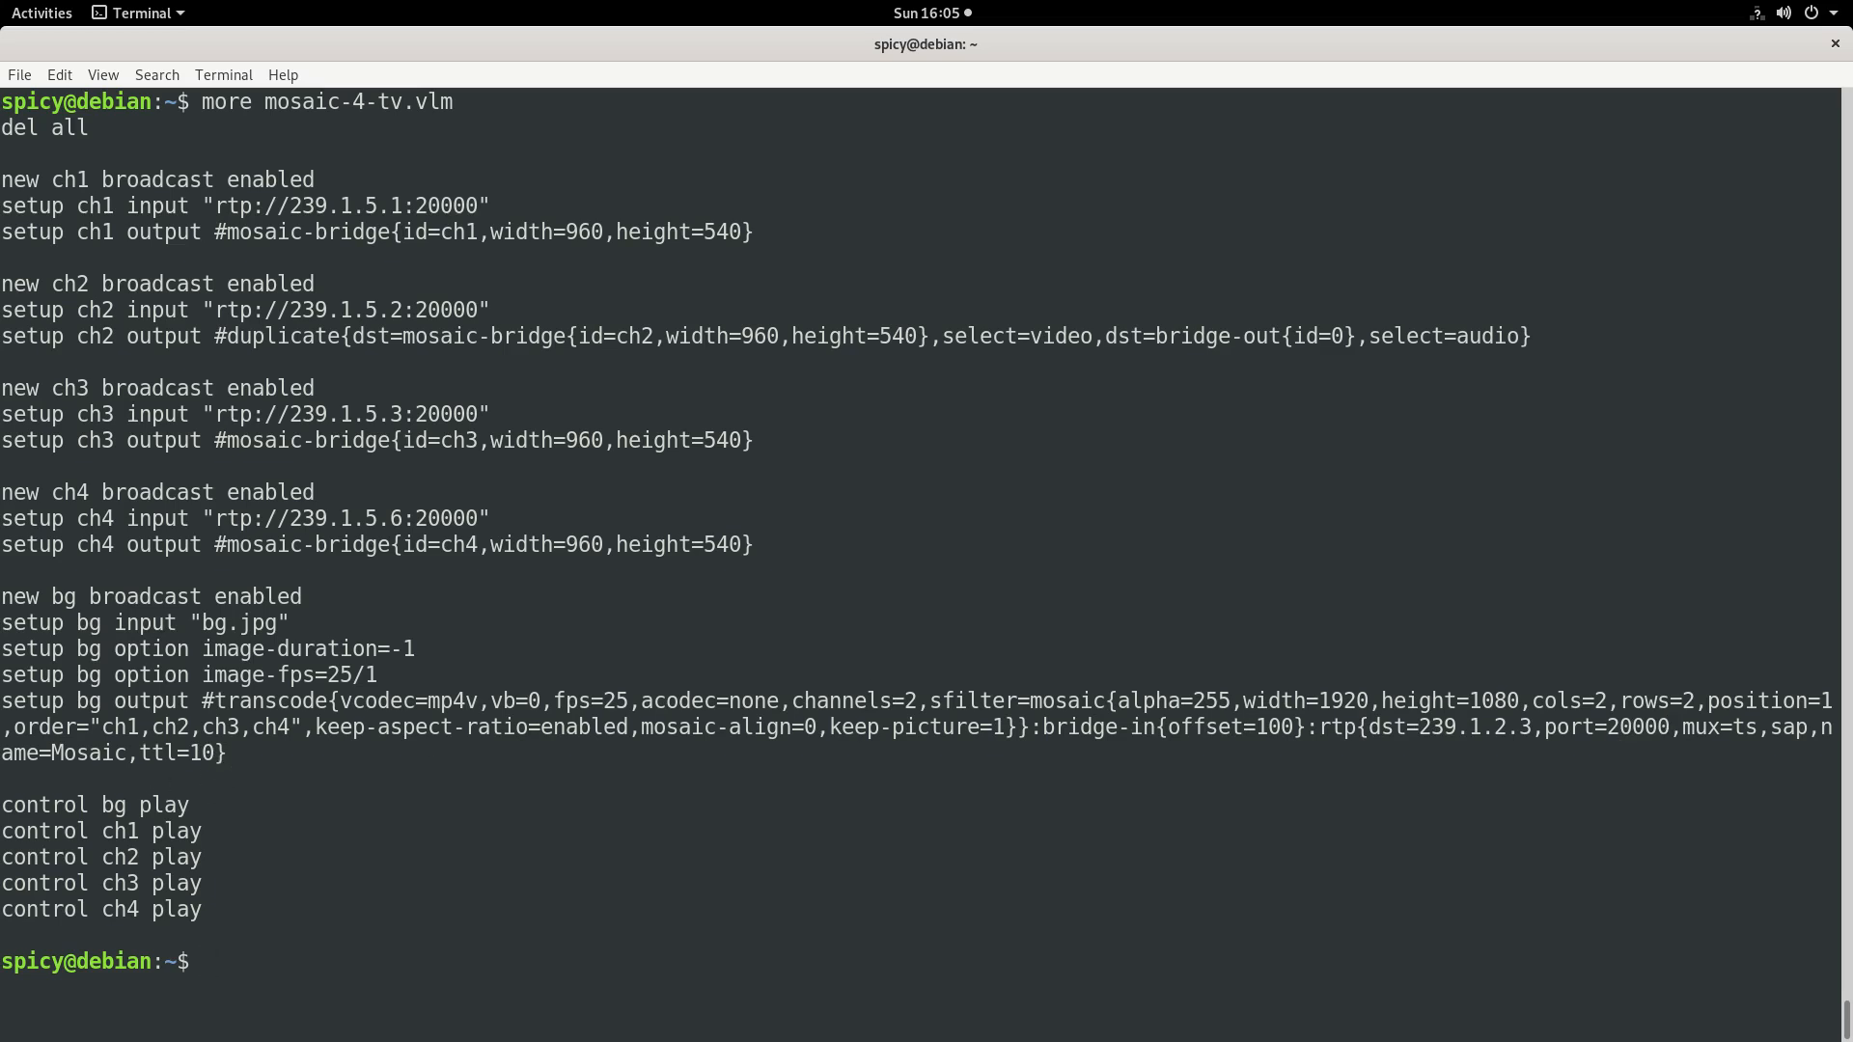
Step: Enter 'vlc --vlm-conf mosaic-4-tv.vlm' at the prompt without running it
{"action": "type", "text": "vlc"}
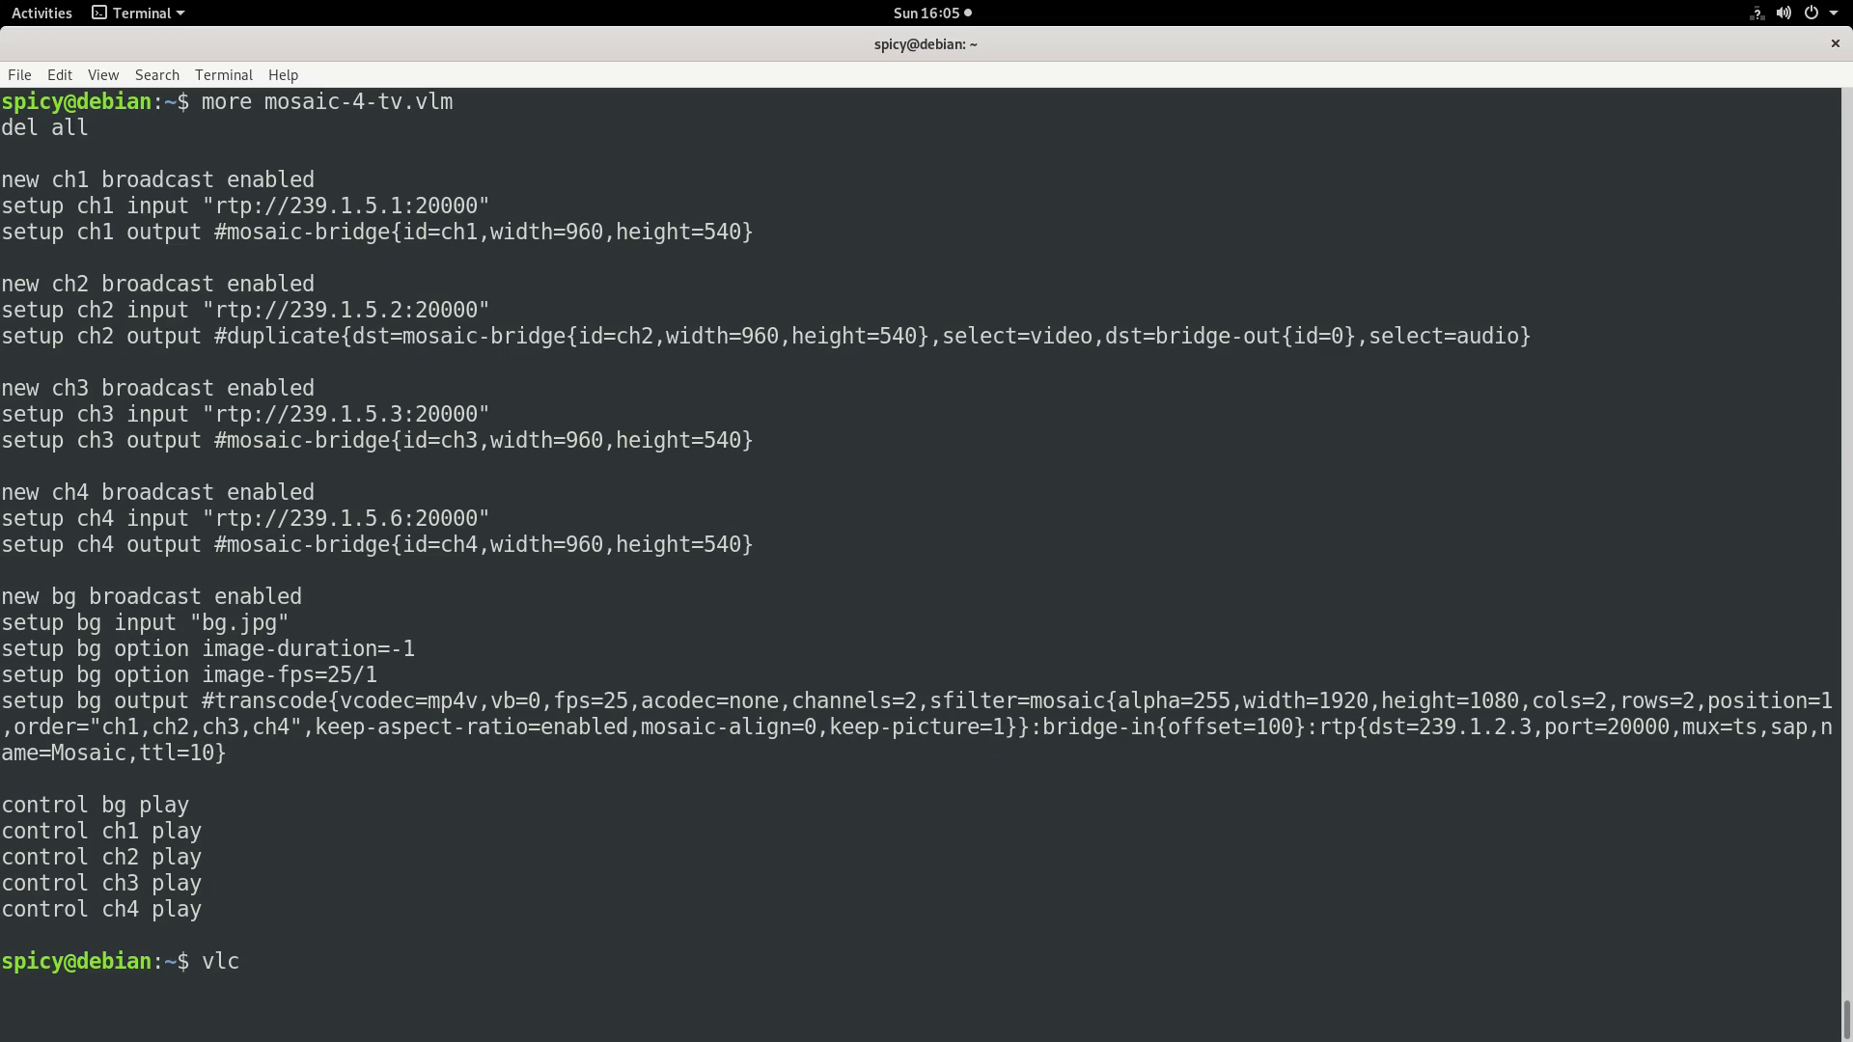
{"action": "type", "text": "--vlm-con"}
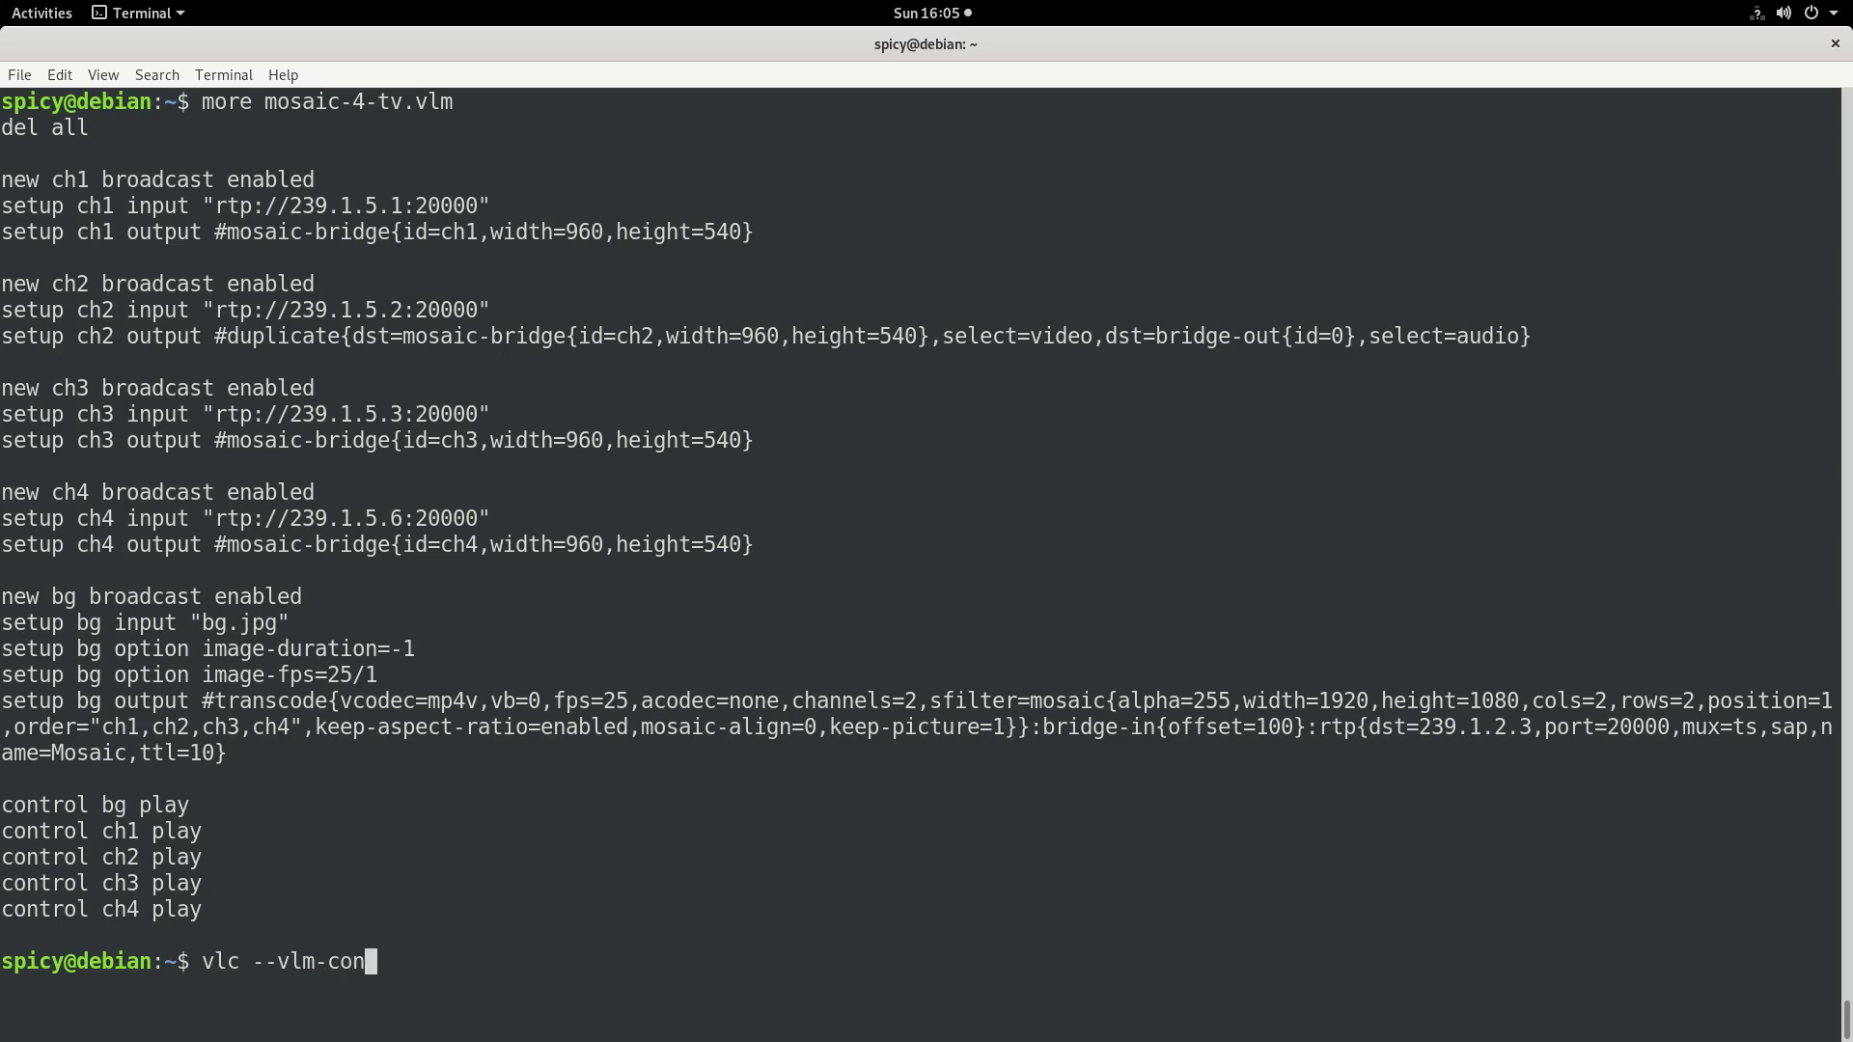
{"action": "type", "text": "f mos"}
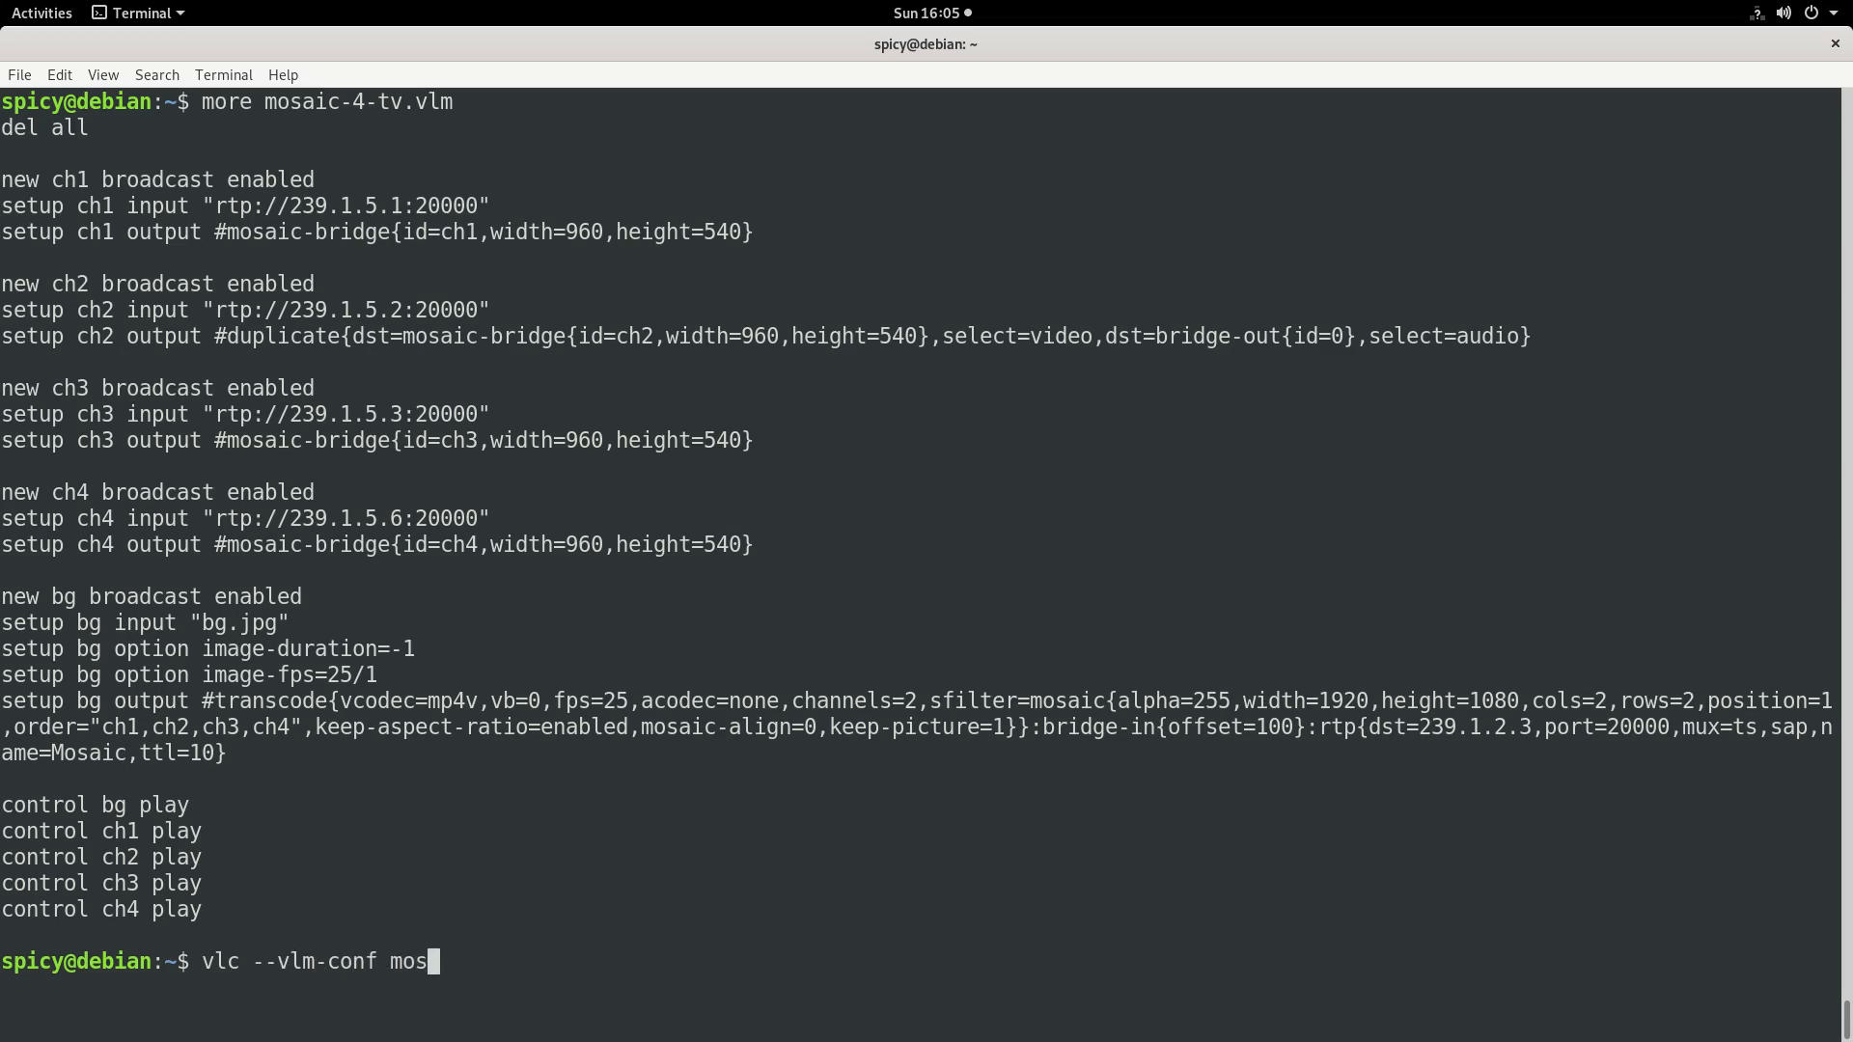
{"action": "type", "text": "aic-4-tv.vlm"}
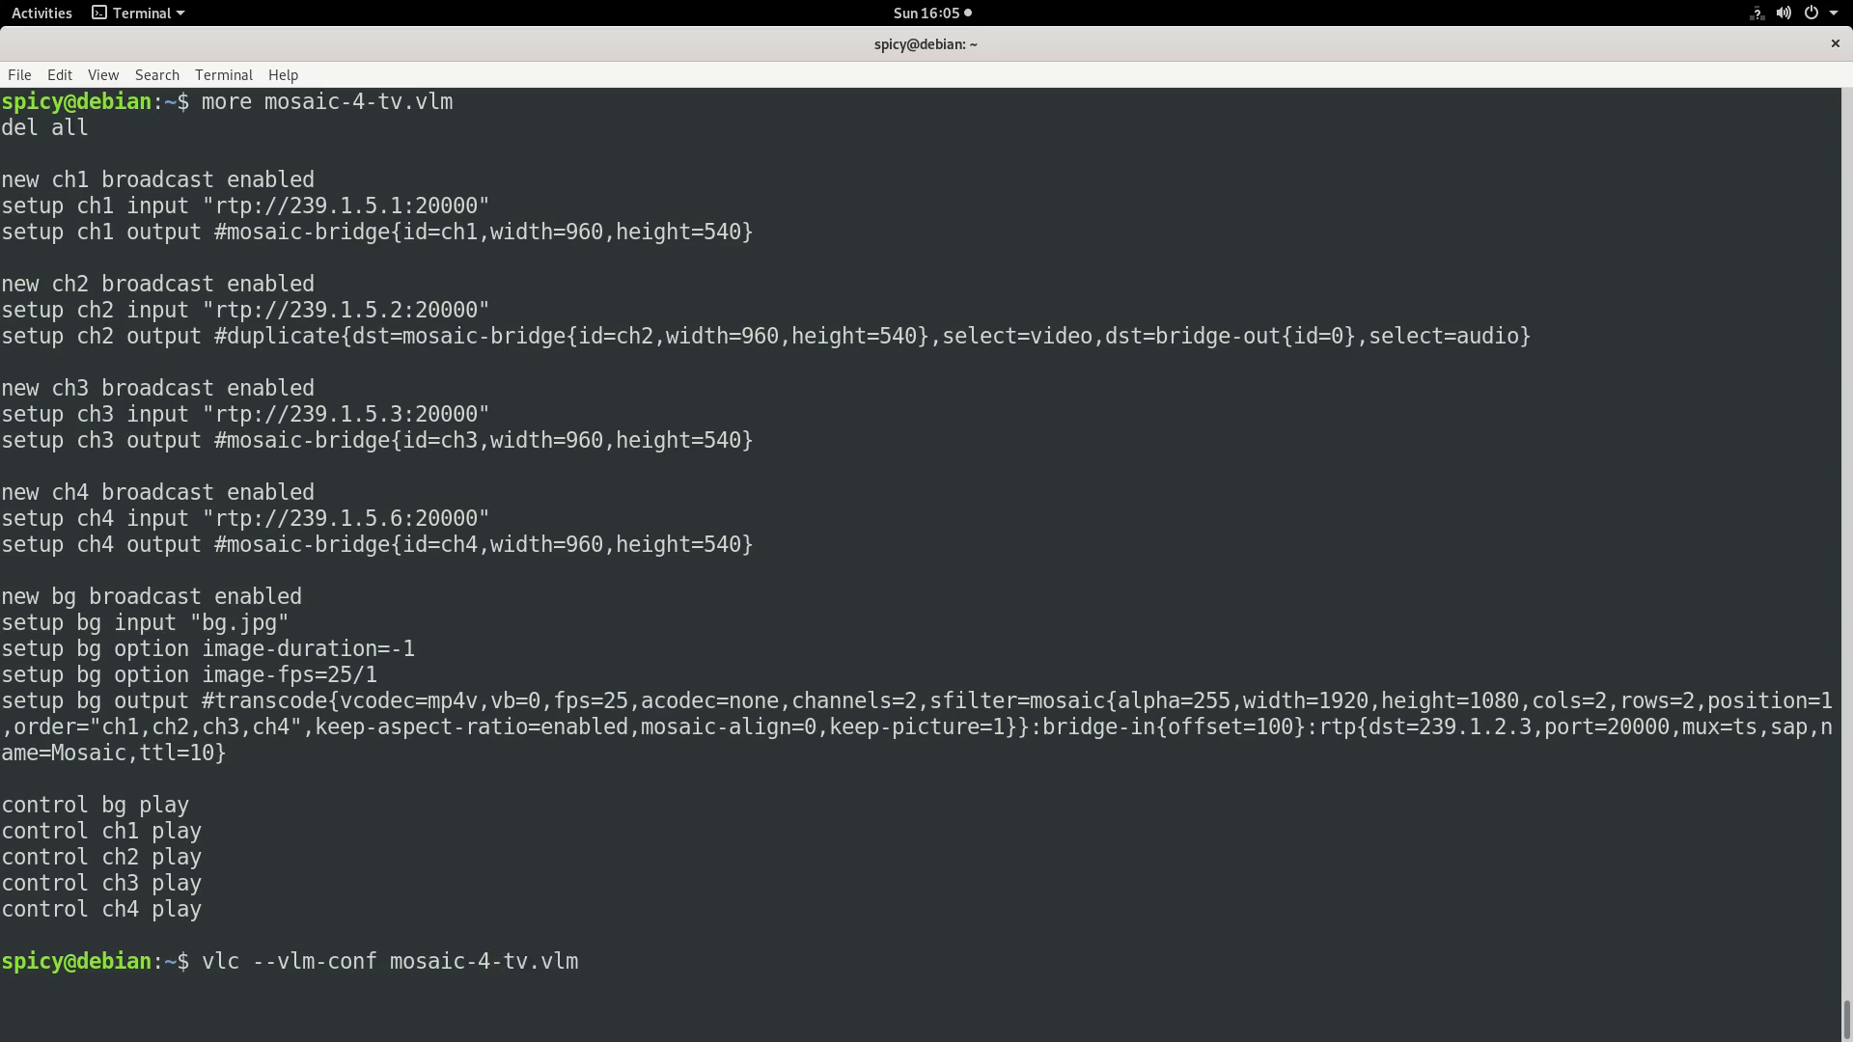